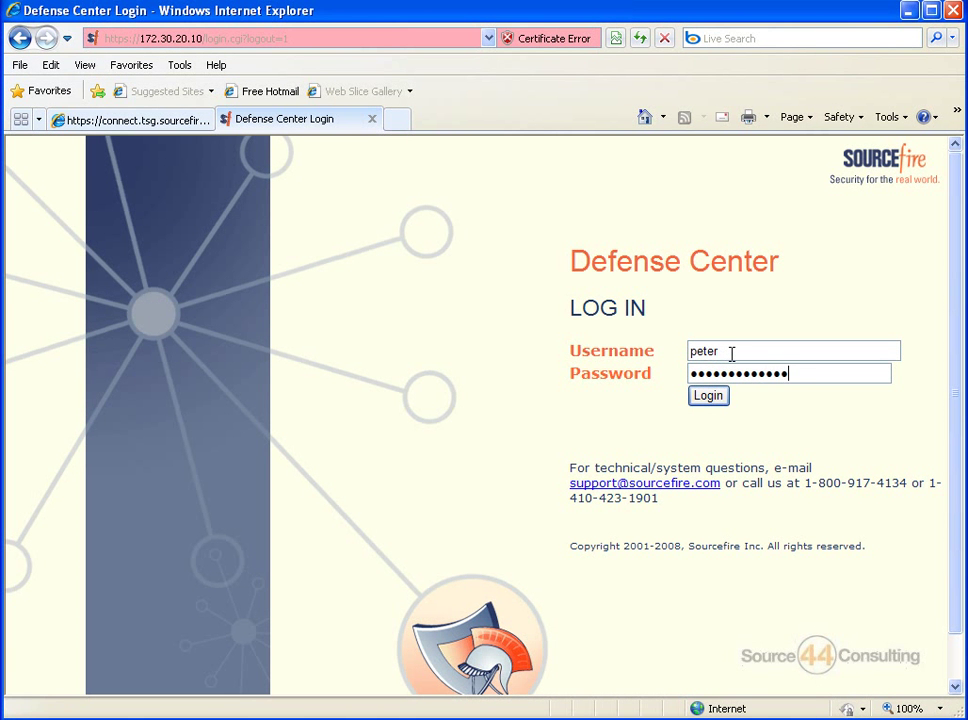
click(708, 395)
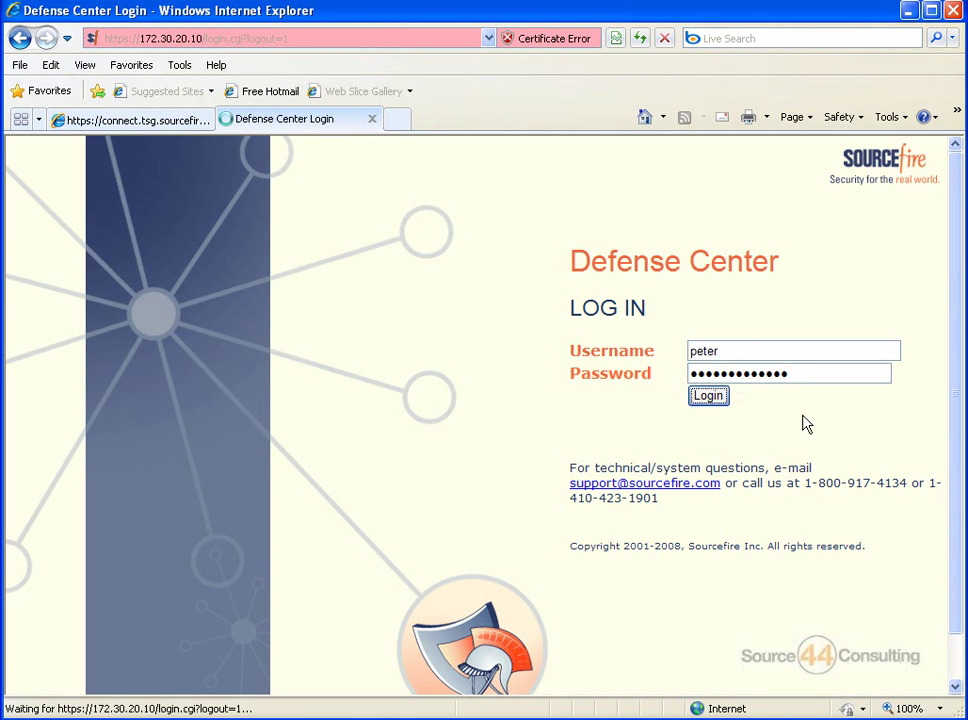
click(708, 395)
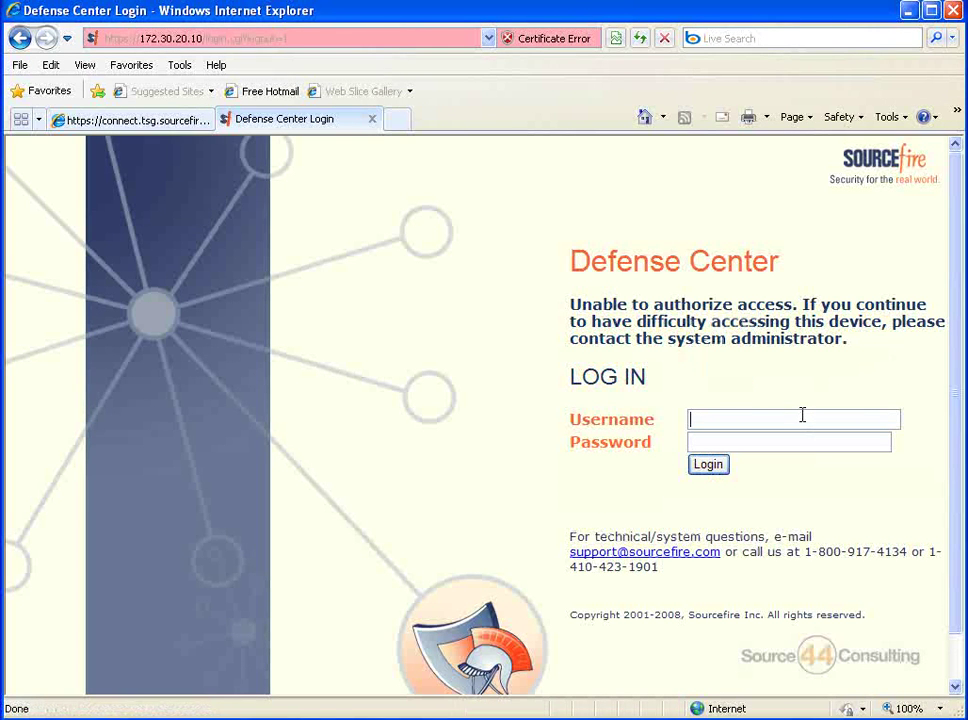
text(peterg)
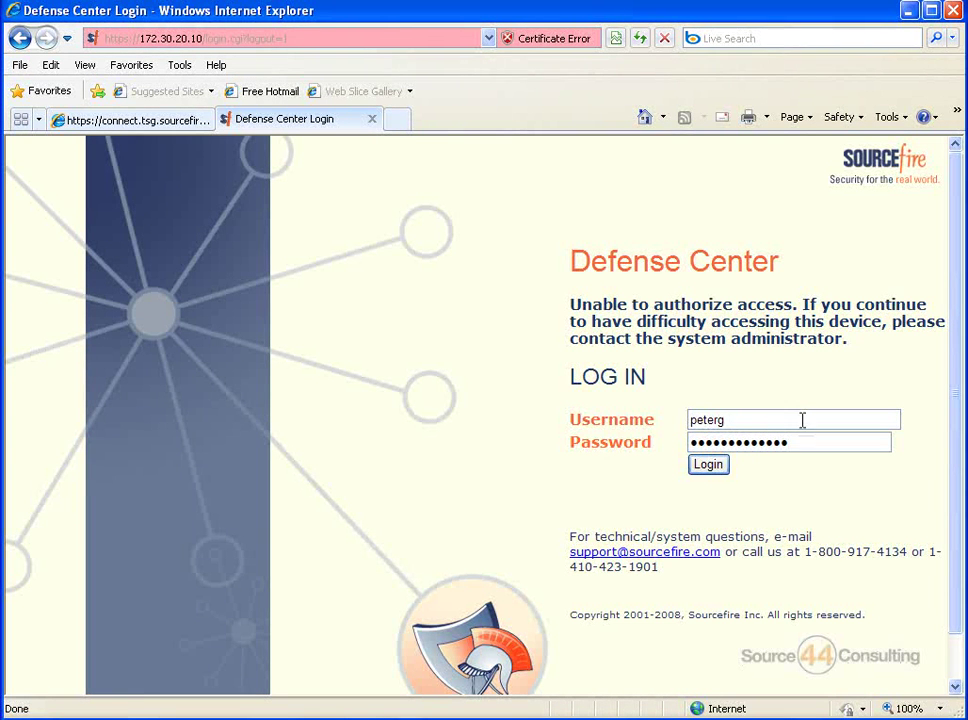
click(708, 464)
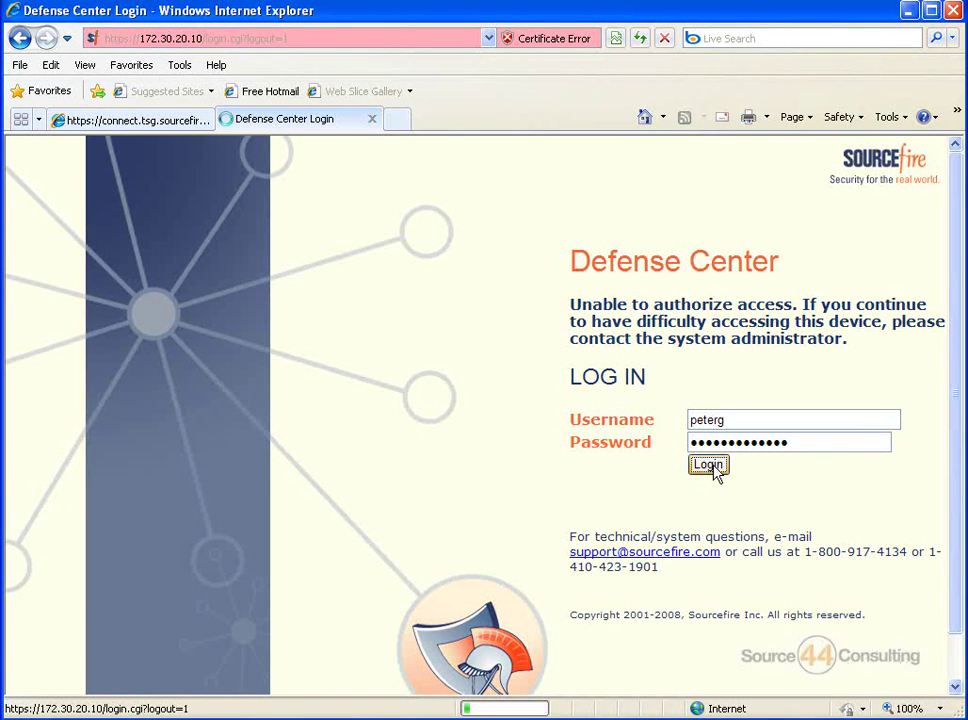
- Complete the login and open the System Policy list under Operations
click(708, 464)
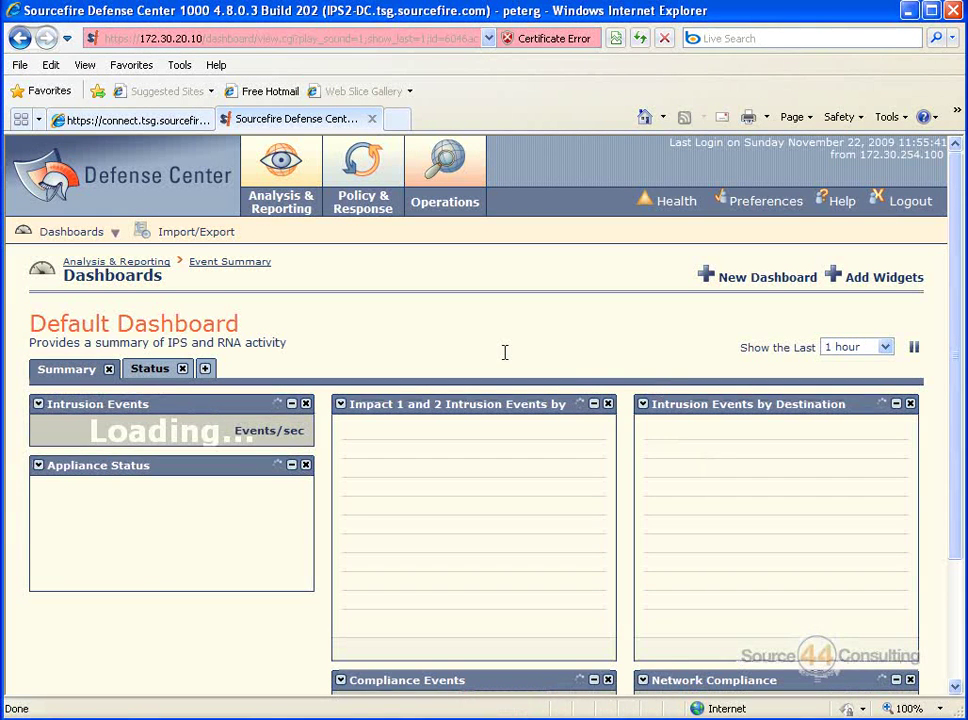
click(444, 201)
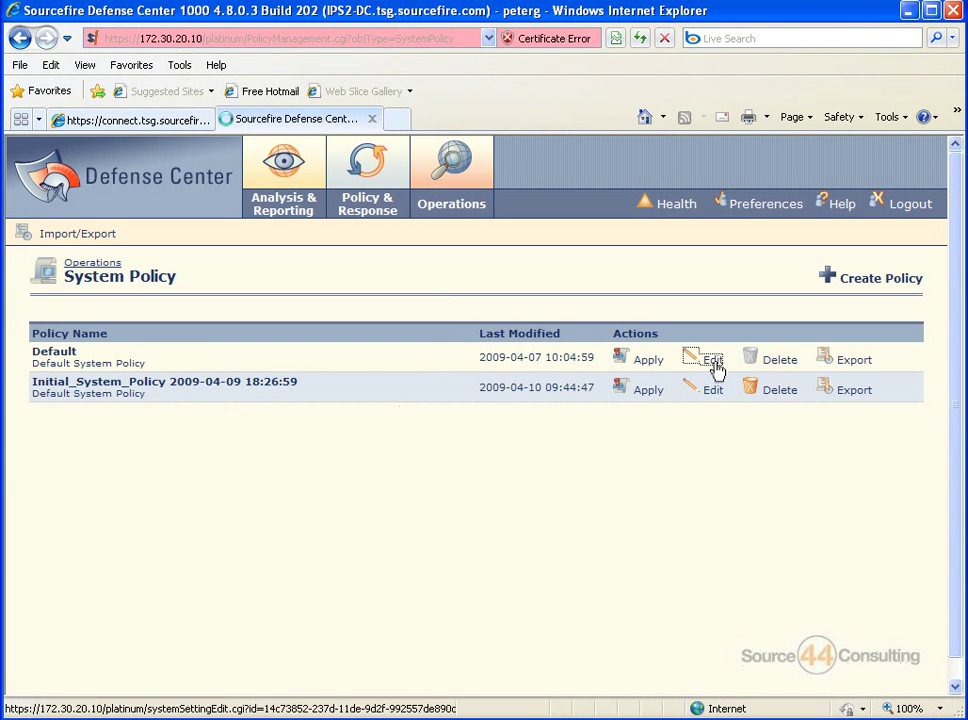
click(713, 359)
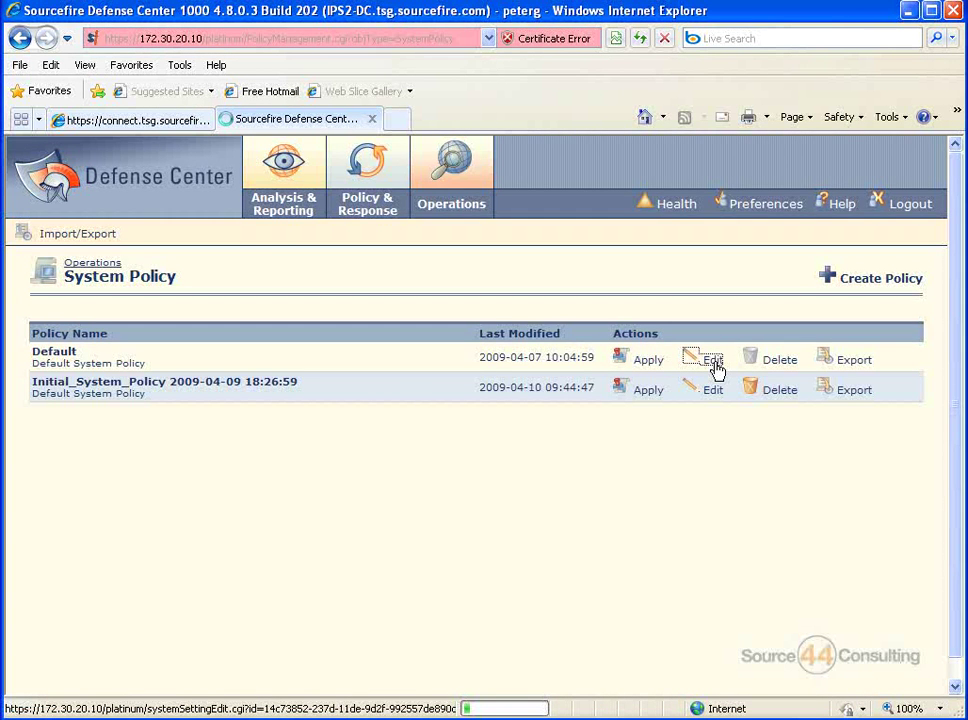
click(712, 359)
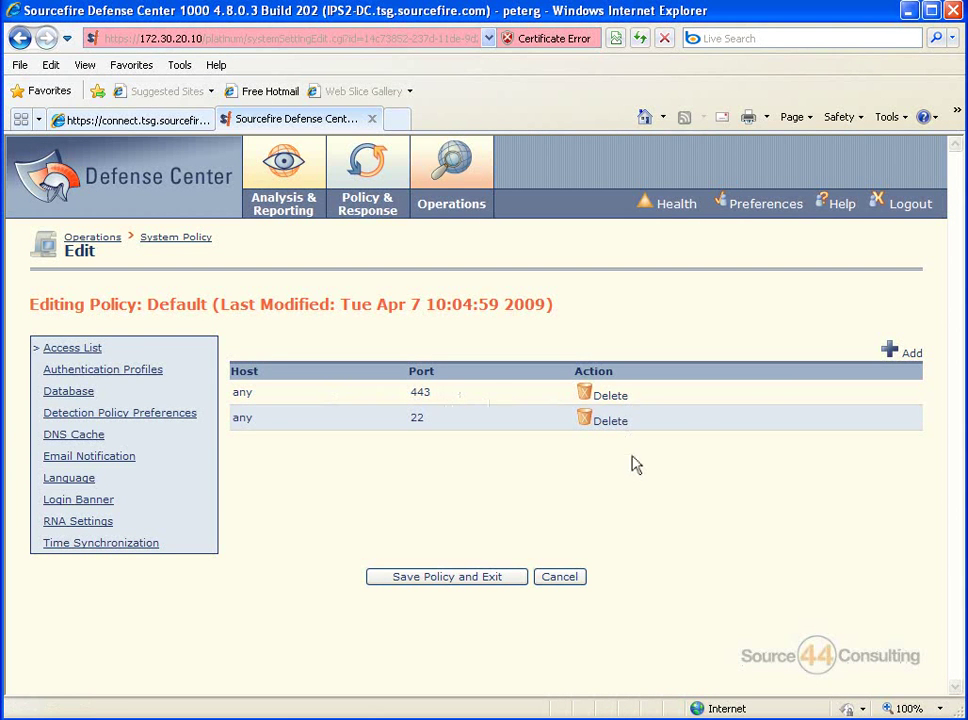
click(888, 352)
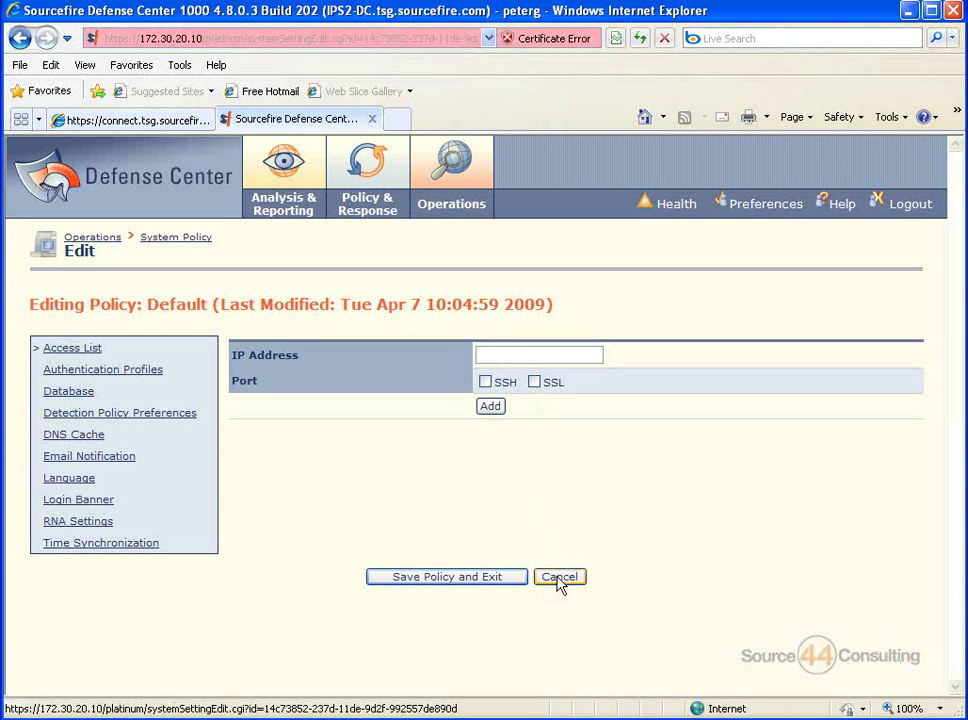
click(559, 576)
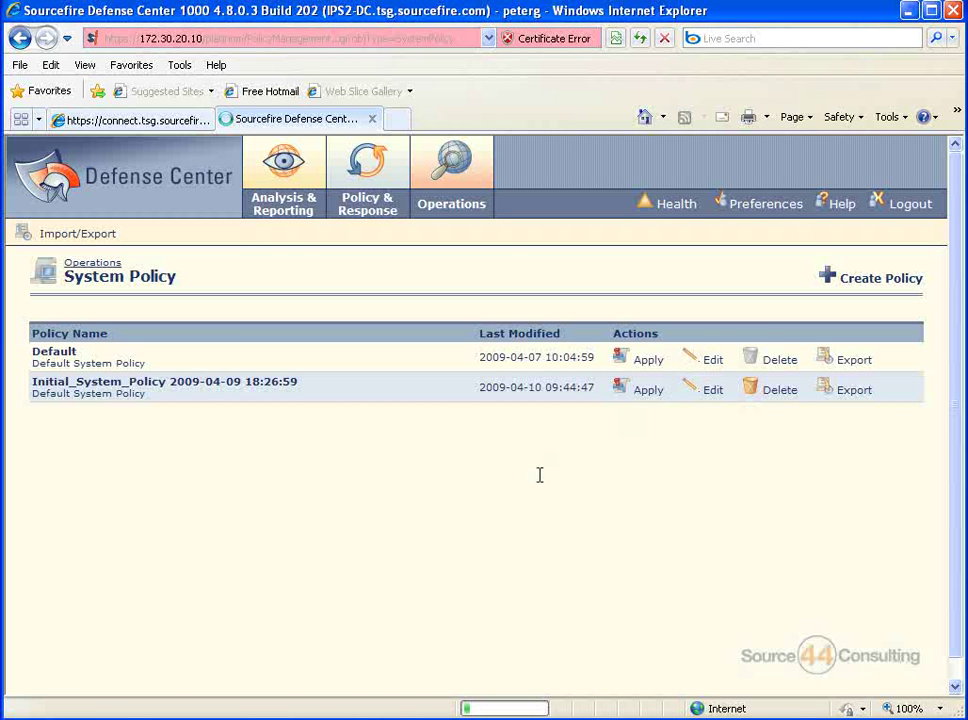
- Reopen the Default system policy for editing
click(712, 359)
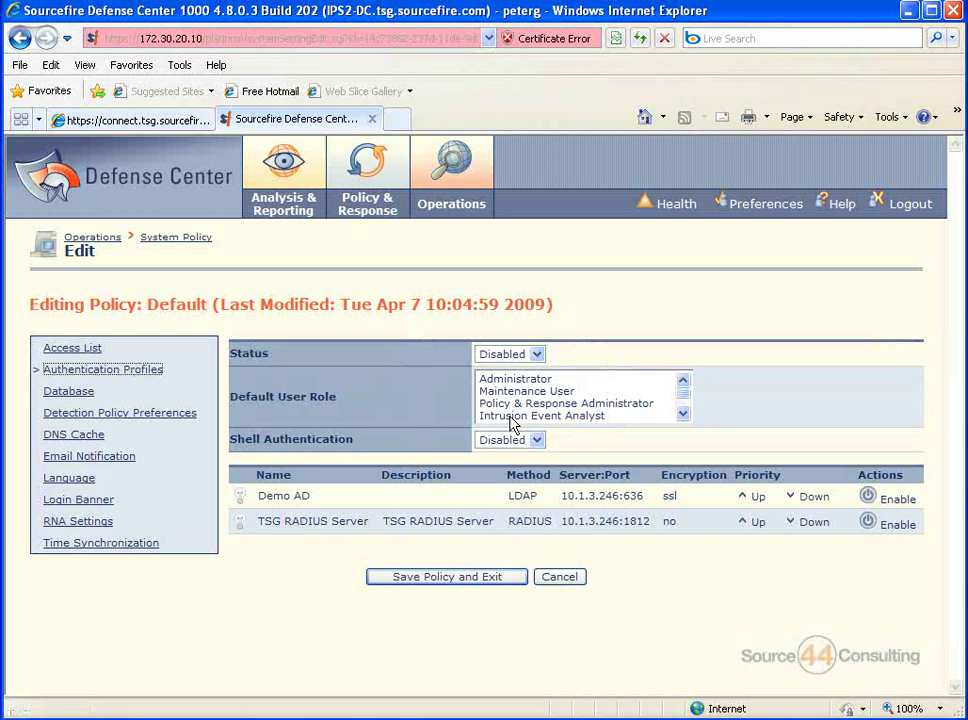
mouse_move(513, 428)
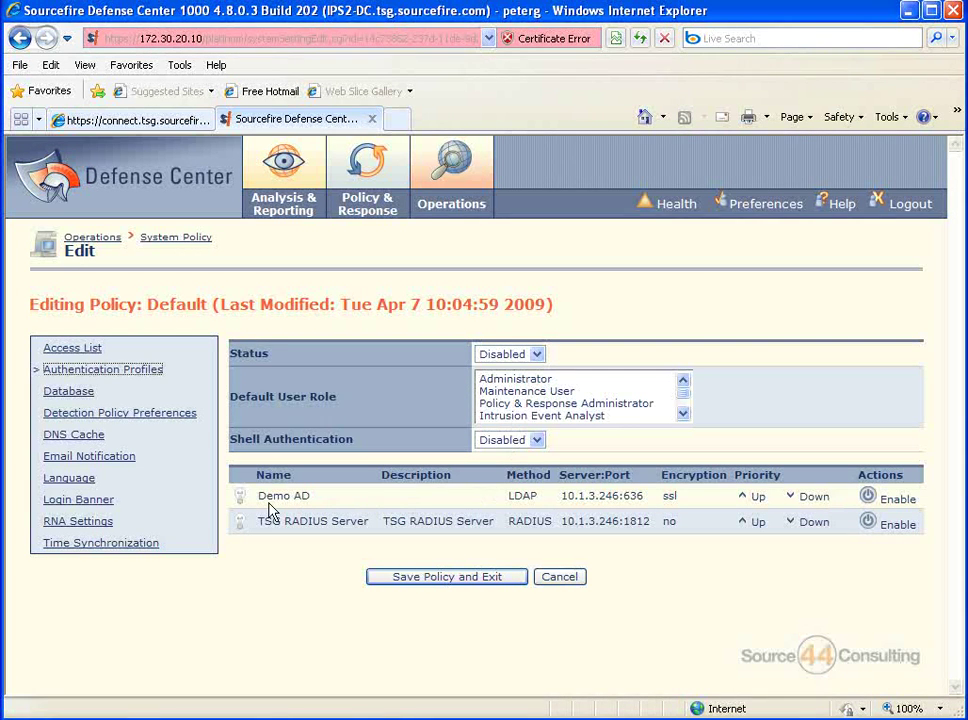
mouse_move(700, 538)
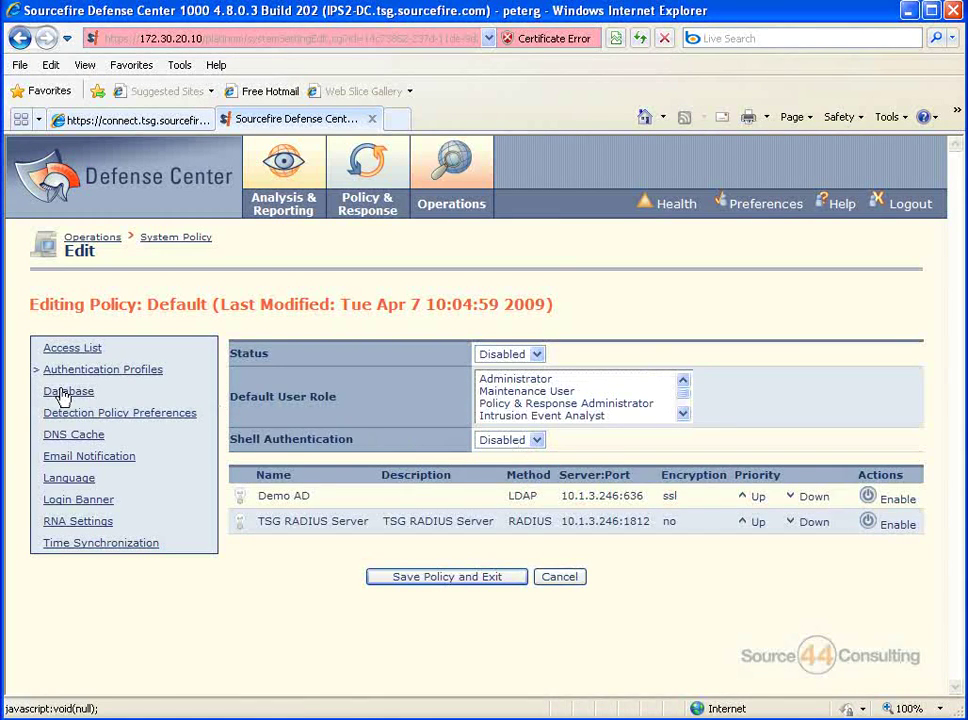
- Scroll through the Default policy's database event limits, then view Detection Policy Preferences
click(68, 391)
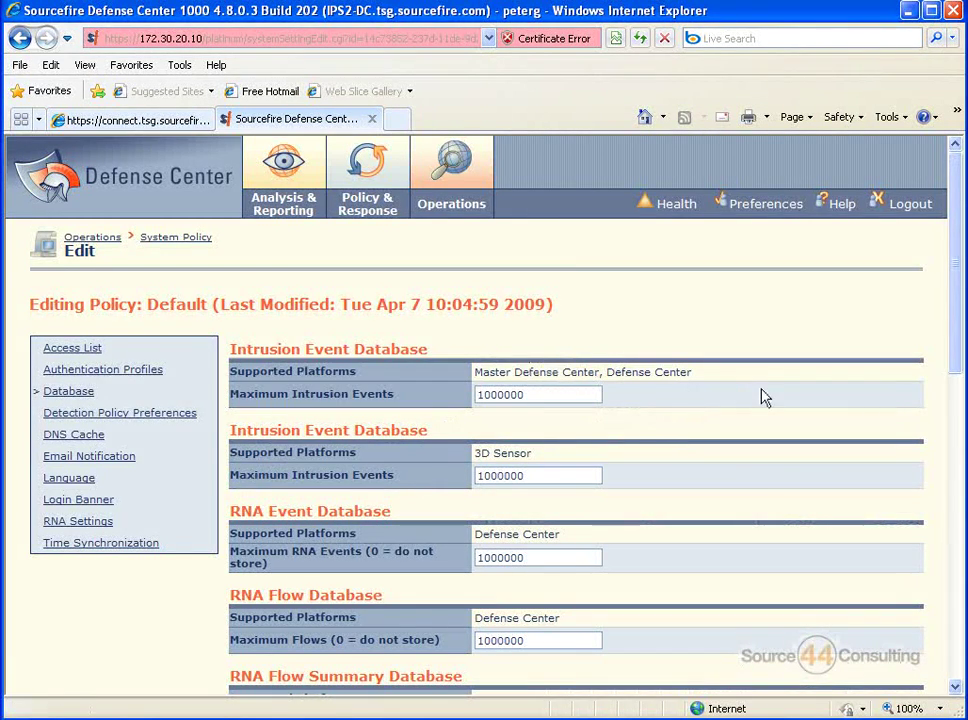
scroll(down, 3)
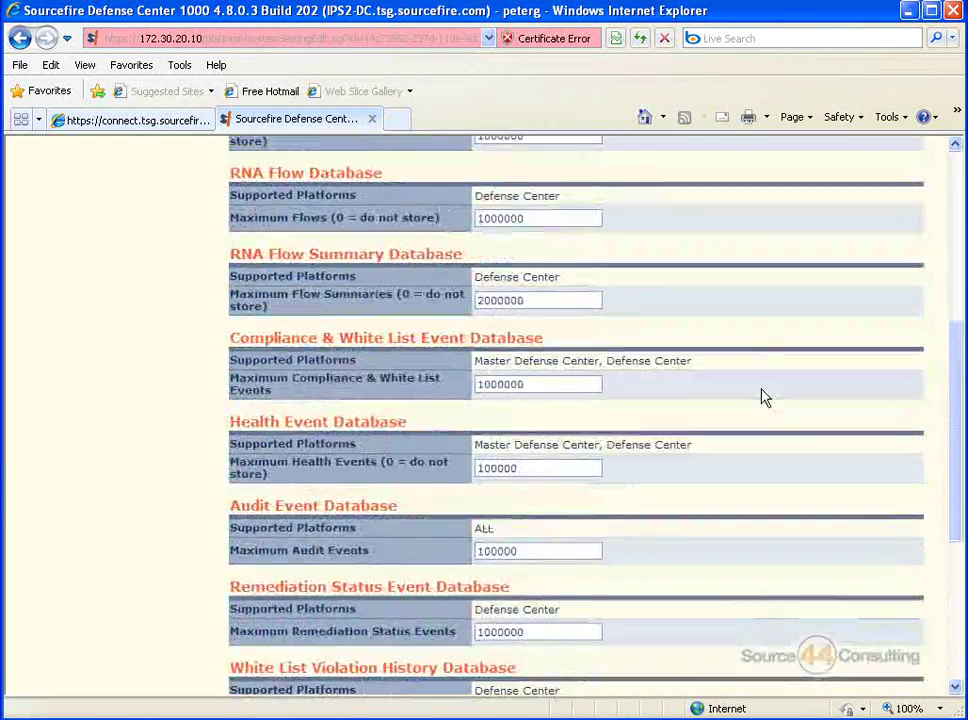
click(119, 412)
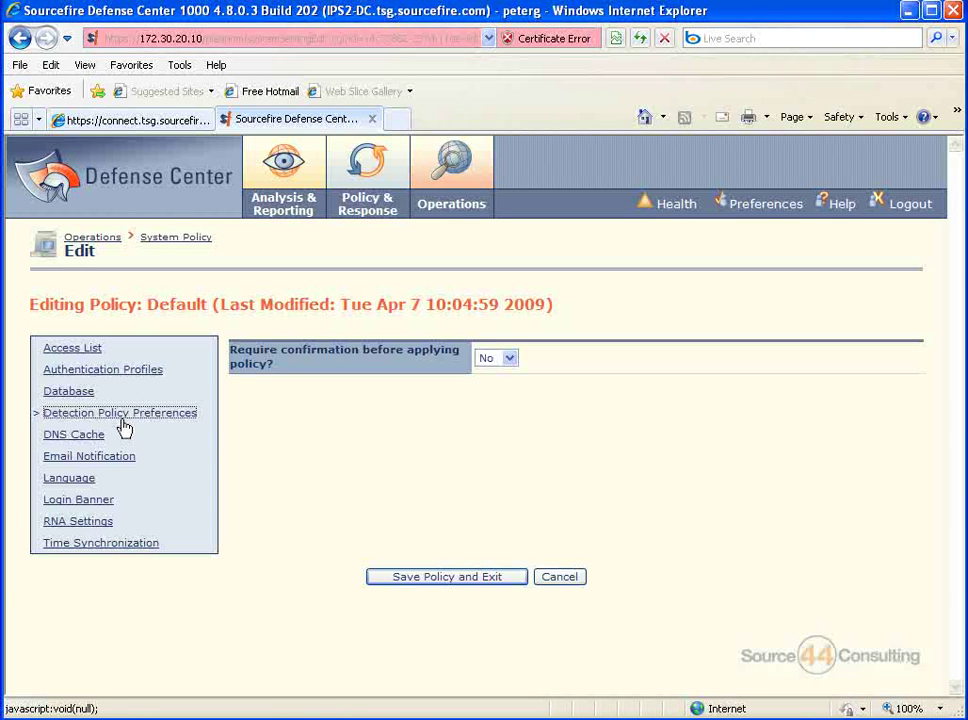
- View DNS Cache, Email Notification, Login Banner, RNA Settings and Time Synchronization sections
click(73, 434)
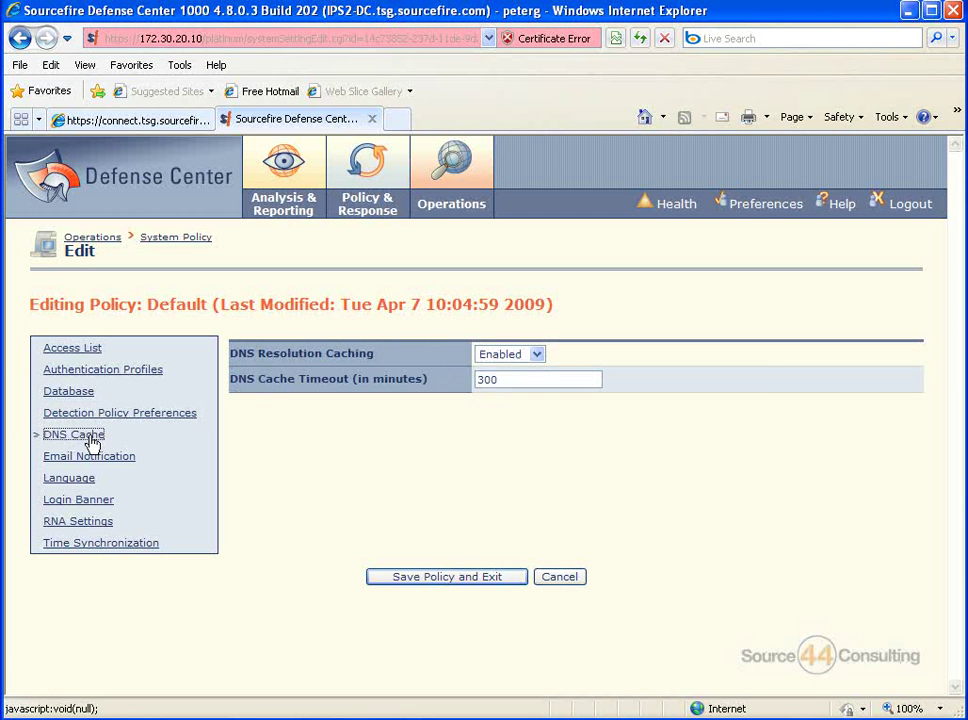
click(89, 456)
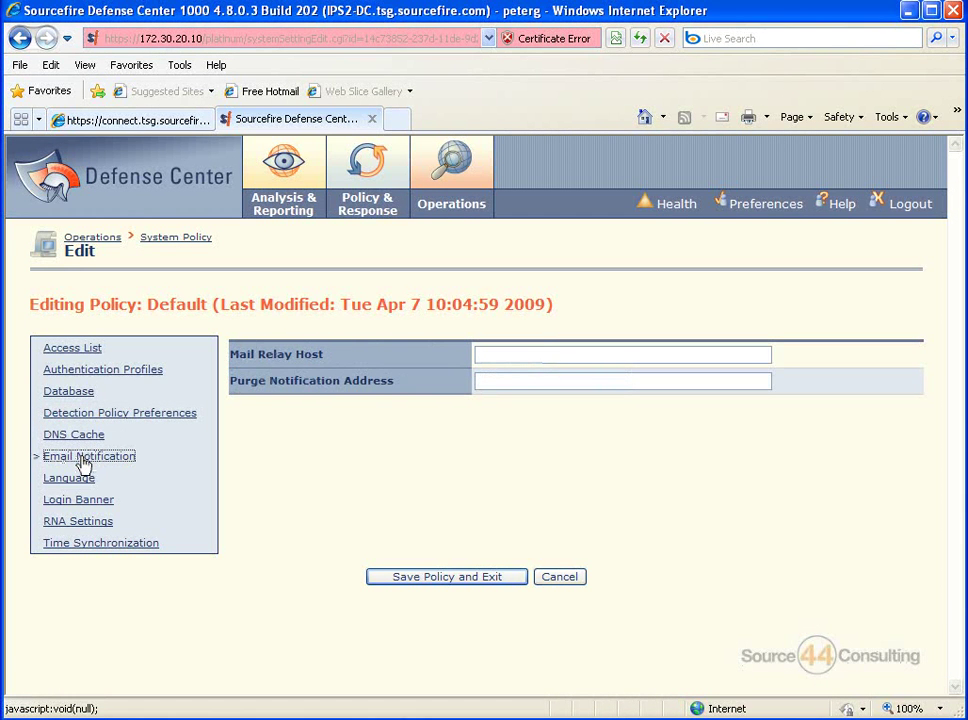
click(68, 477)
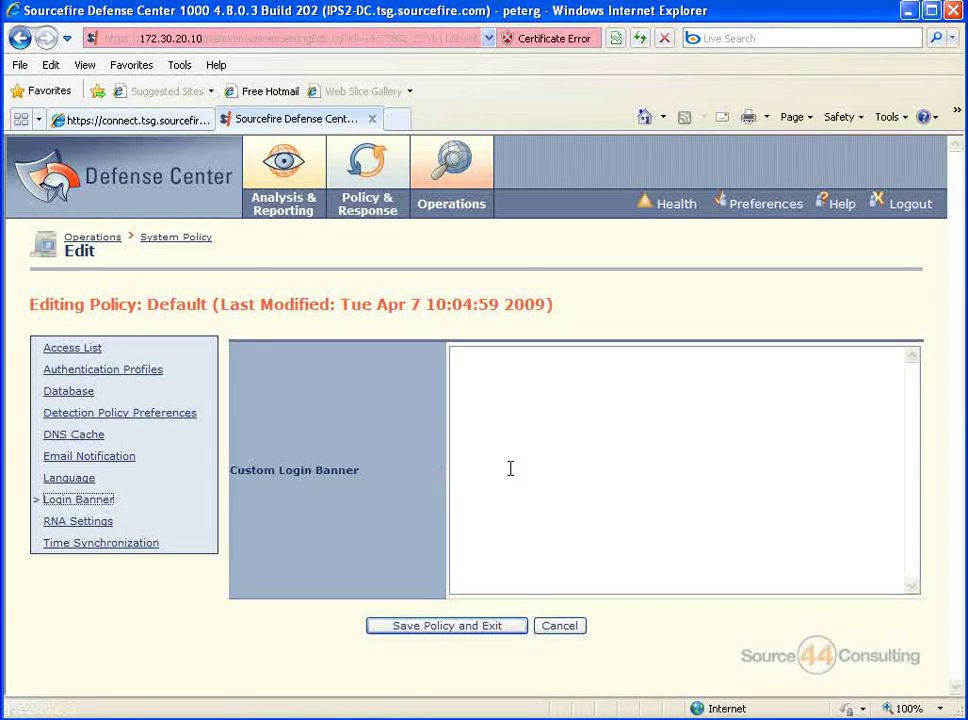
click(77, 521)
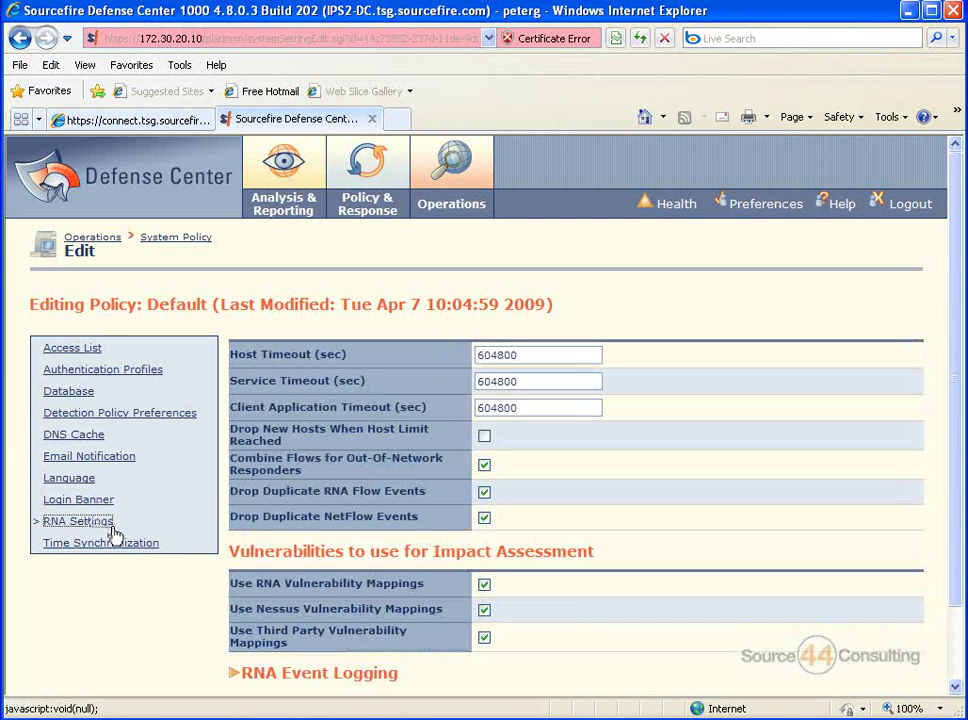
click(100, 542)
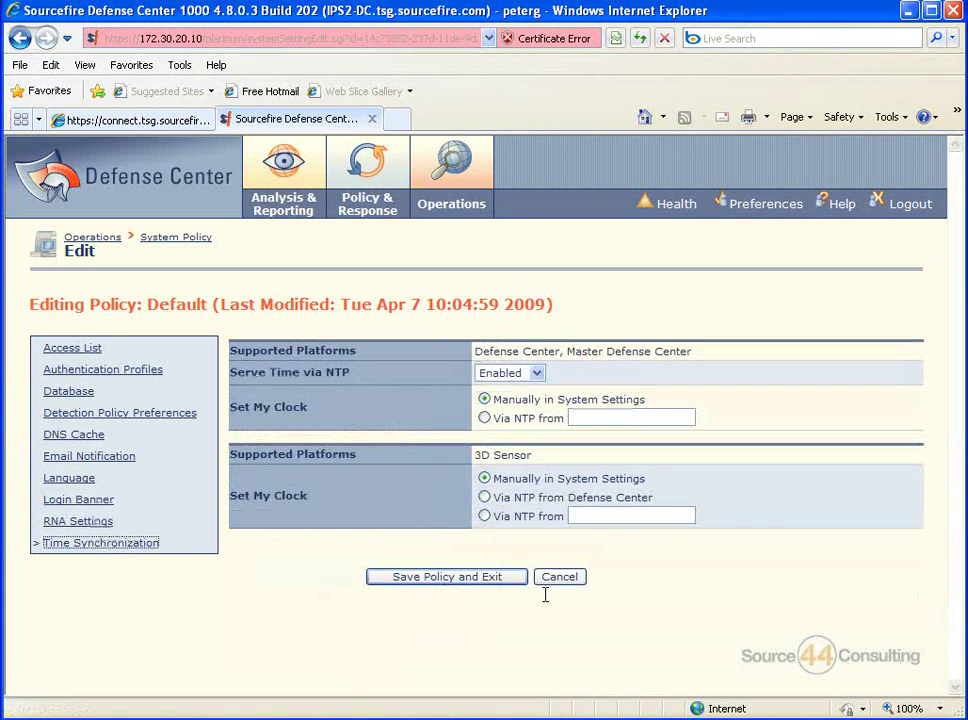